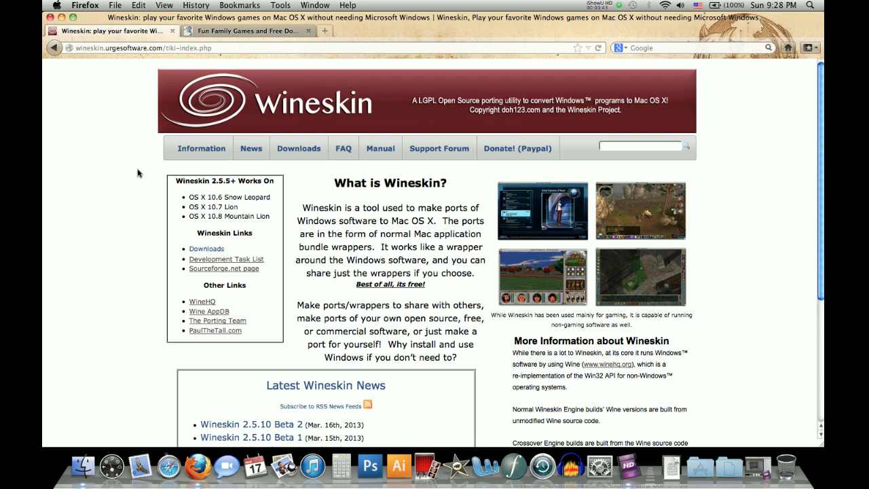
{"action": "mouse_move", "coordinate": [136, 154]}
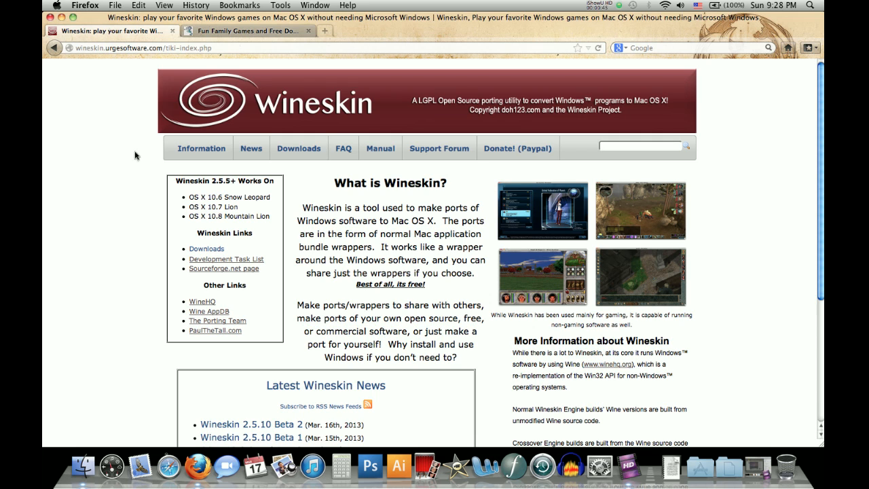
{"action": "mouse_move", "coordinate": [137, 66]}
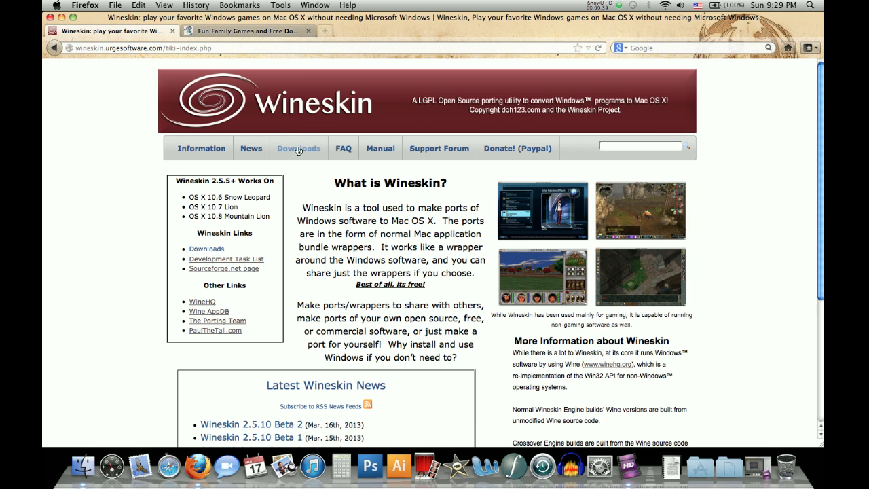
Go to the Wineskin site's Downloads page listing Wineskin Winery 1.7
{"action": "left_click", "coordinate": [299, 148]}
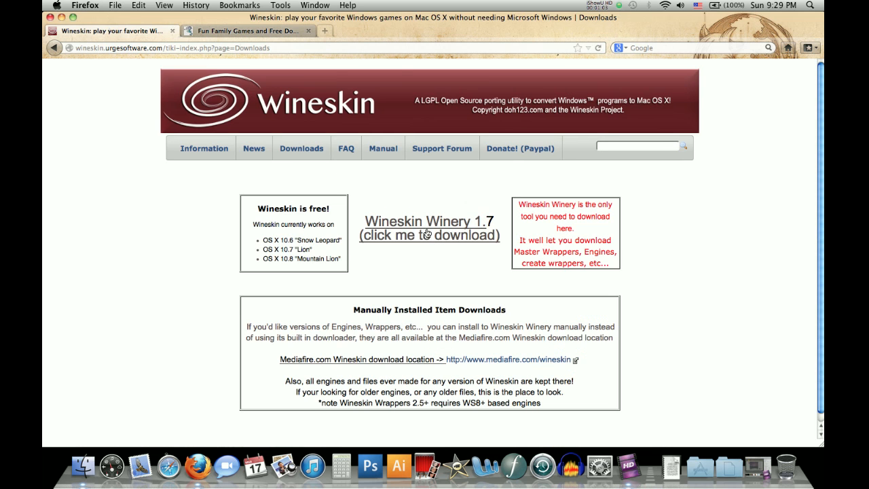
{"action": "mouse_move", "coordinate": [390, 284]}
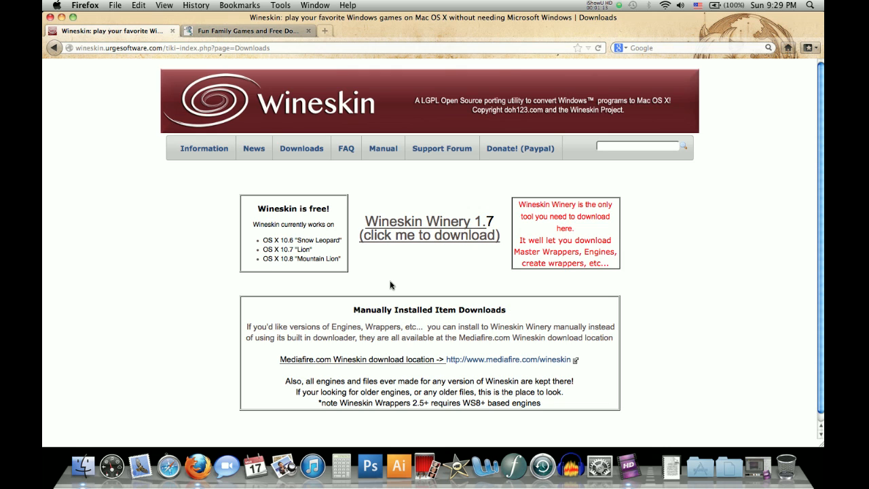
{"action": "mouse_move", "coordinate": [131, 136]}
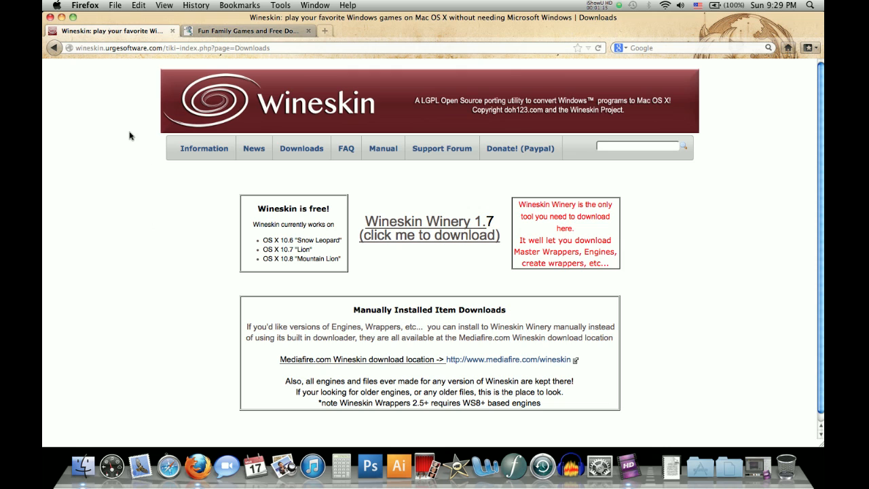
{"action": "mouse_move", "coordinate": [163, 69]}
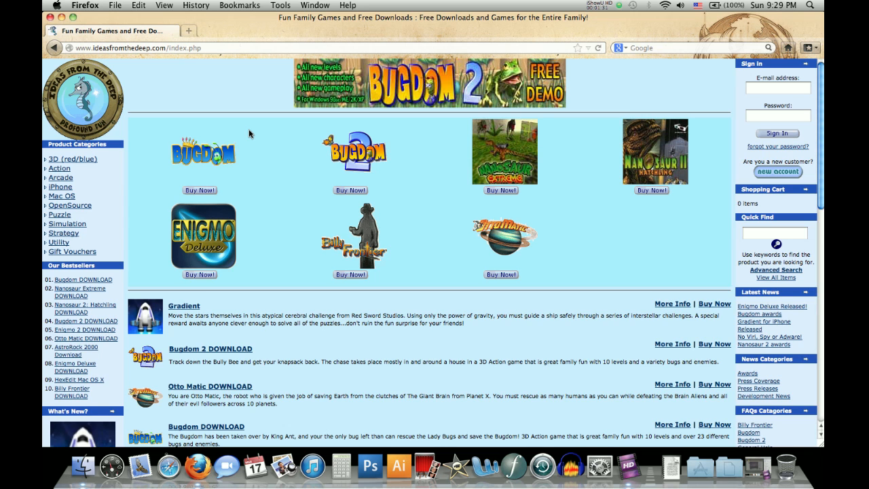
{"action": "mouse_move", "coordinate": [283, 210]}
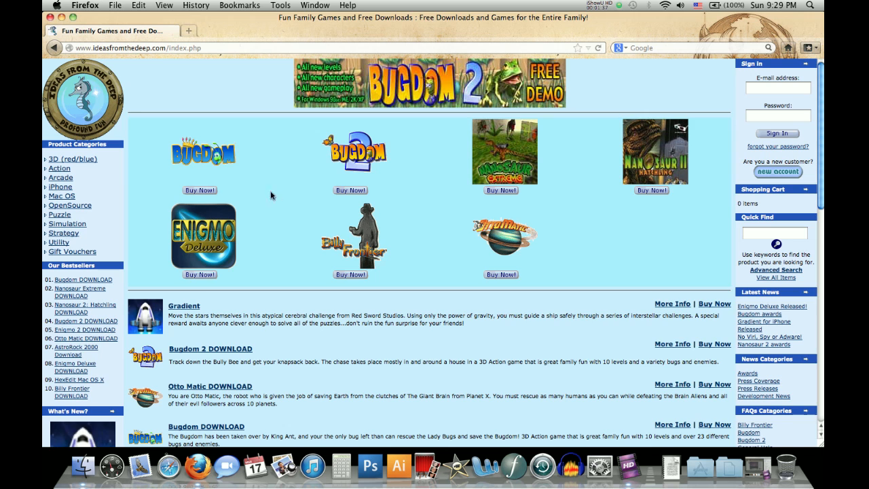
{"action": "mouse_move", "coordinate": [284, 188]}
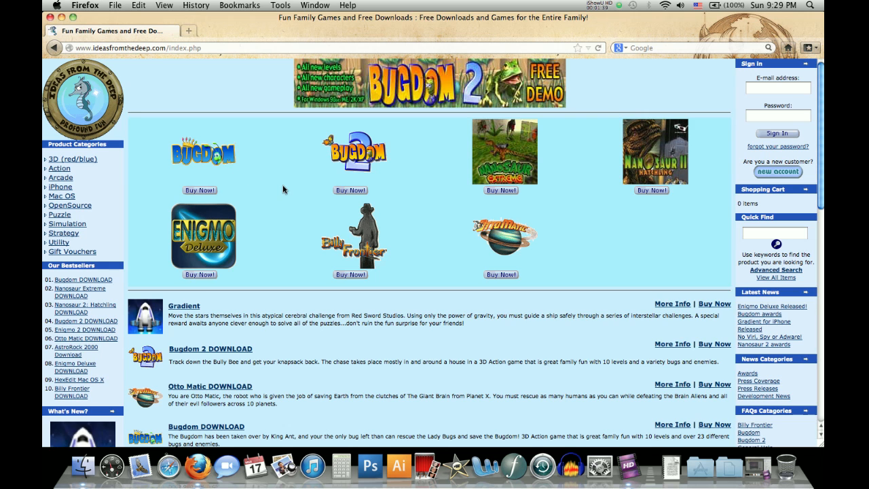
{"action": "mouse_move", "coordinate": [225, 166]}
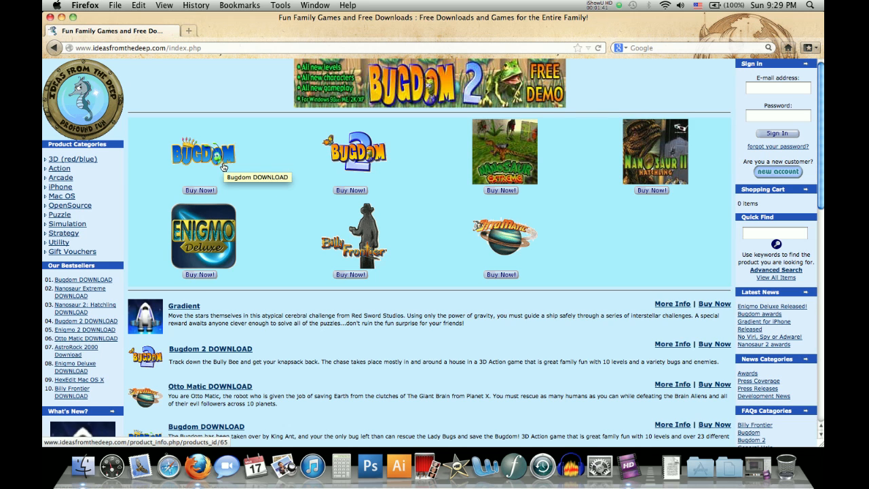
Open the Bugdom DOWNLOAD product page ($19.95) on ideasfromthedeep.com
{"action": "left_click", "coordinate": [204, 151]}
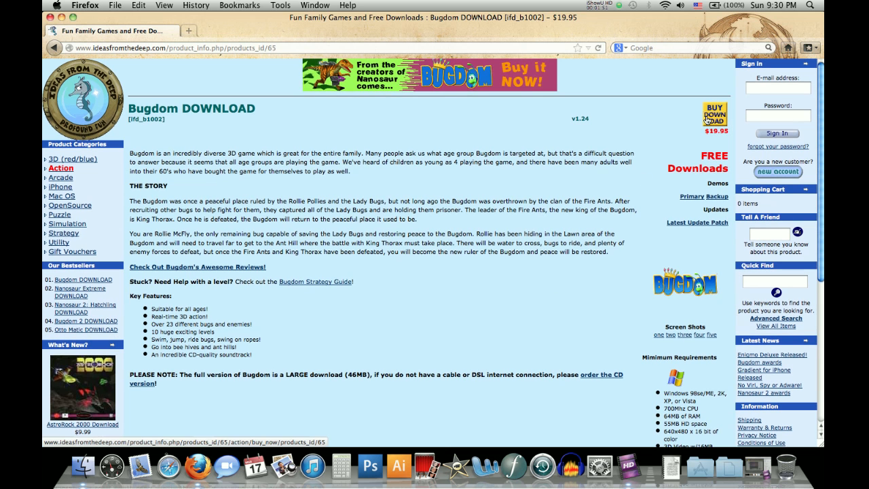
Buy the Bugdom download, adding it to the cart with a $19.95 subtotal
{"action": "left_click", "coordinate": [714, 114]}
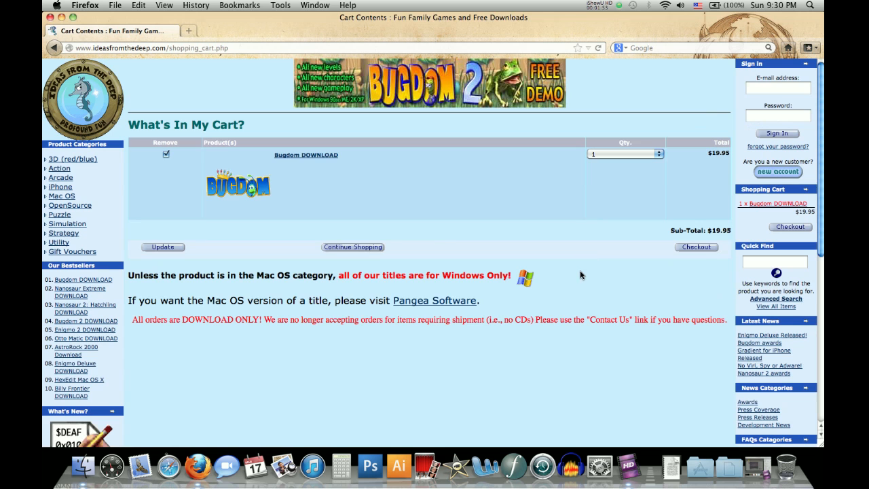
{"action": "mouse_move", "coordinate": [606, 297]}
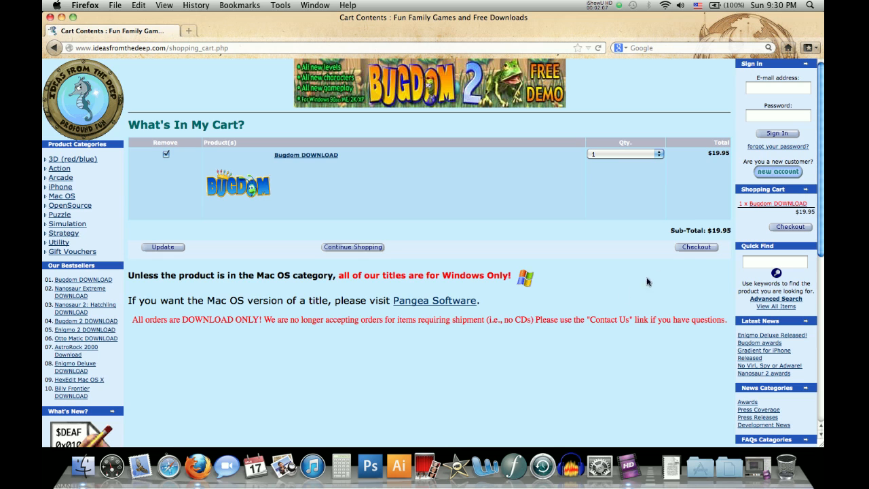
{"action": "mouse_move", "coordinate": [596, 306]}
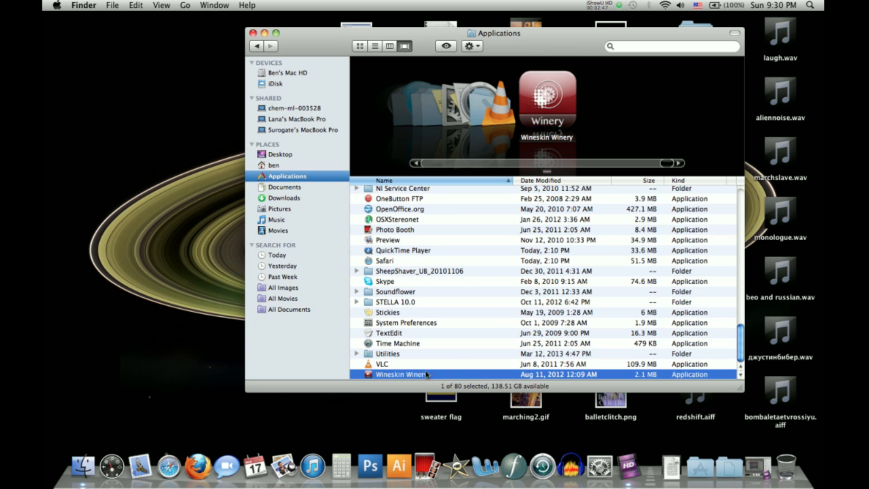
Launch Wineskin Winery and cancel the Add Engine dialog, keeping WS9Wine1.5.25
{"action": "double_click", "coordinate": [401, 374]}
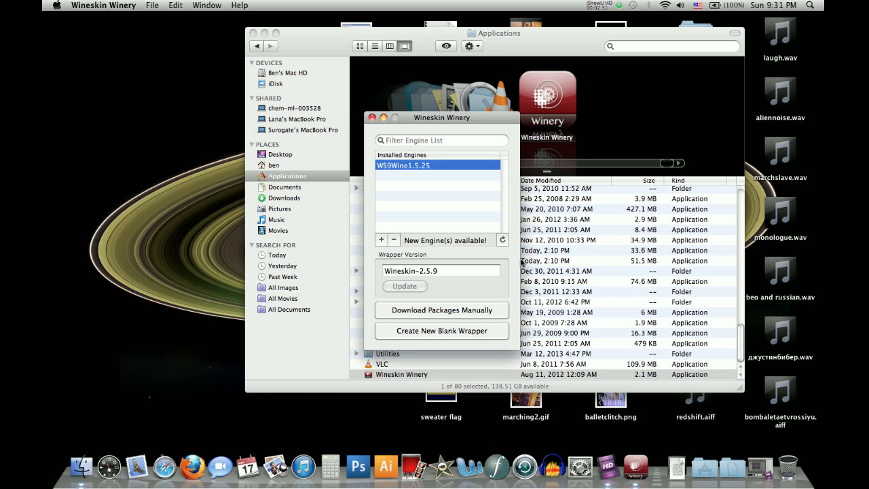
{"action": "mouse_move", "coordinate": [514, 209]}
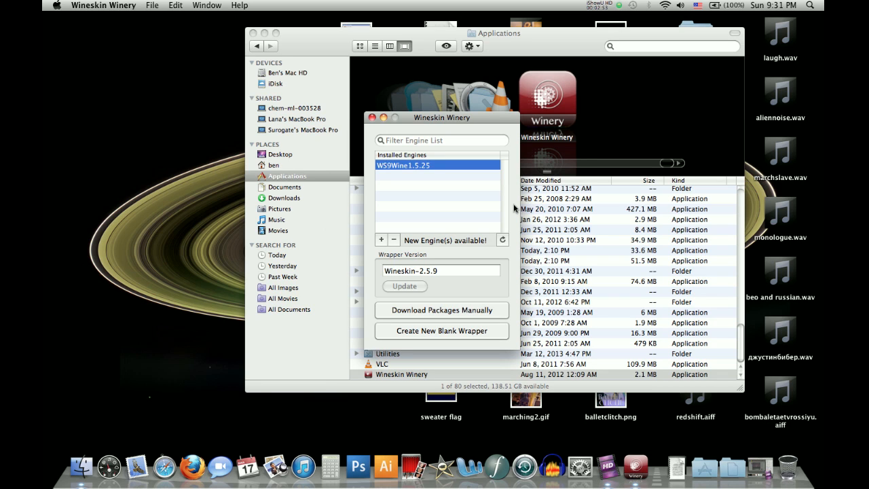
{"action": "mouse_move", "coordinate": [446, 257]}
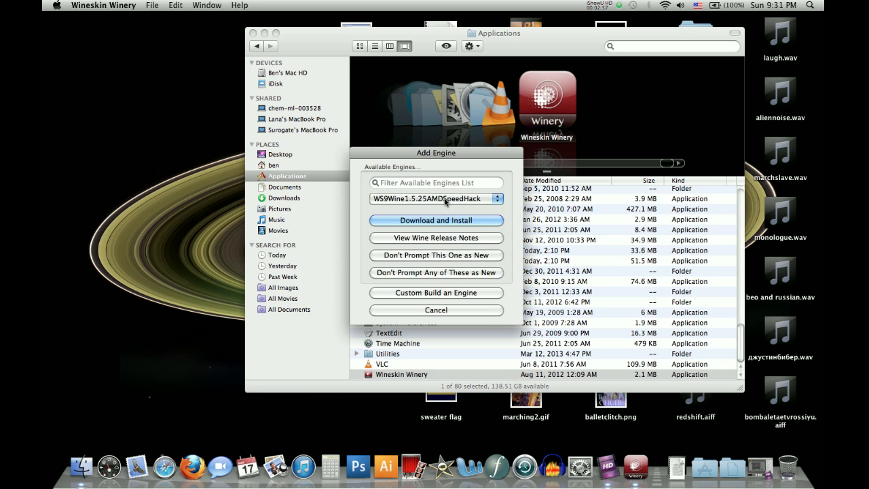
{"action": "left_click", "coordinate": [434, 199]}
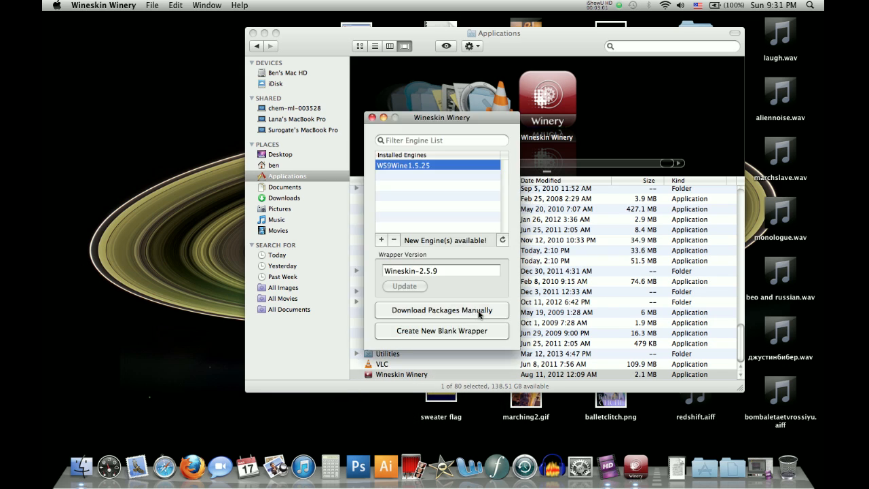
{"action": "mouse_move", "coordinate": [511, 179]}
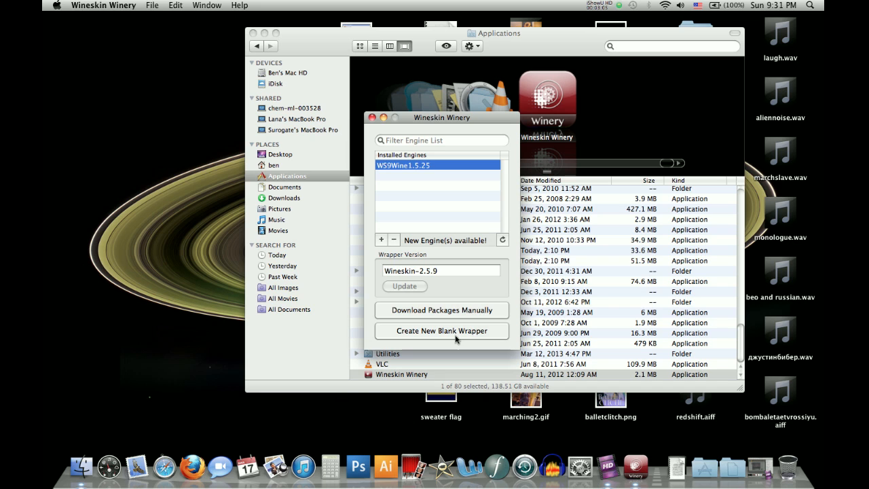
Create a blank wrapper named 'Bugdom', declining the Wine Gecko install
{"action": "left_click", "coordinate": [442, 331]}
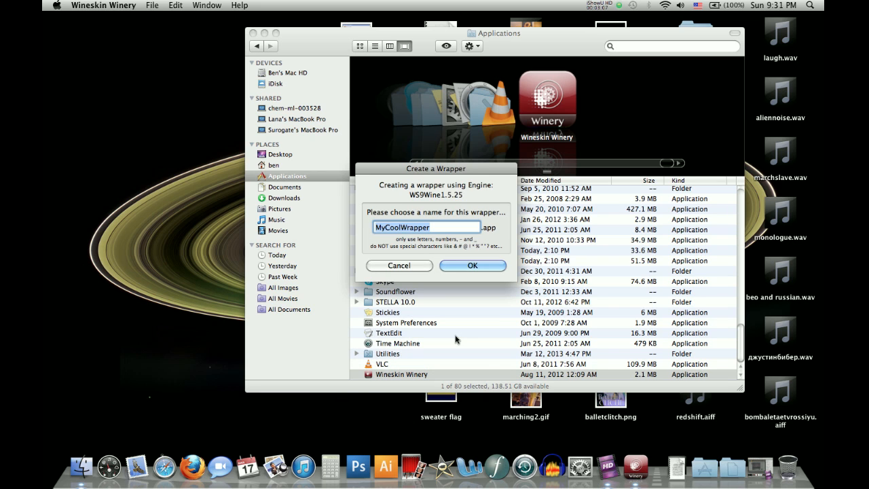
{"action": "type", "text": "Bu"}
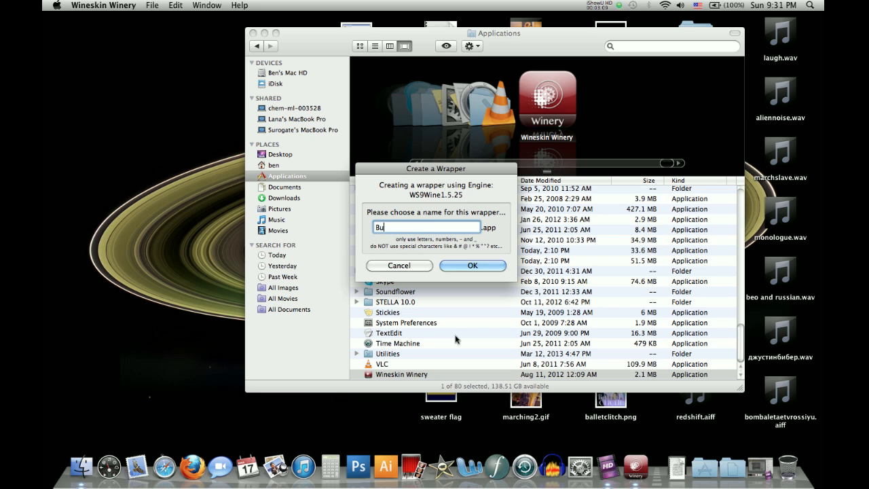
{"action": "left_click", "coordinate": [473, 265]}
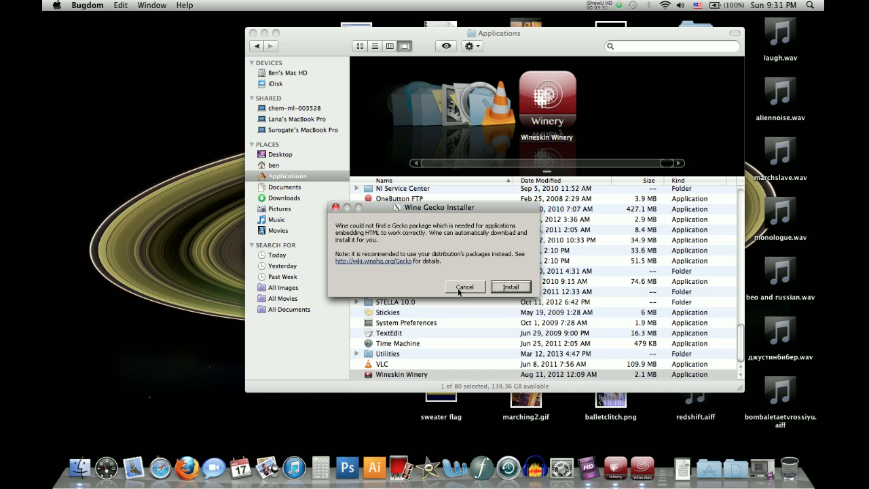
{"action": "left_click", "coordinate": [510, 286]}
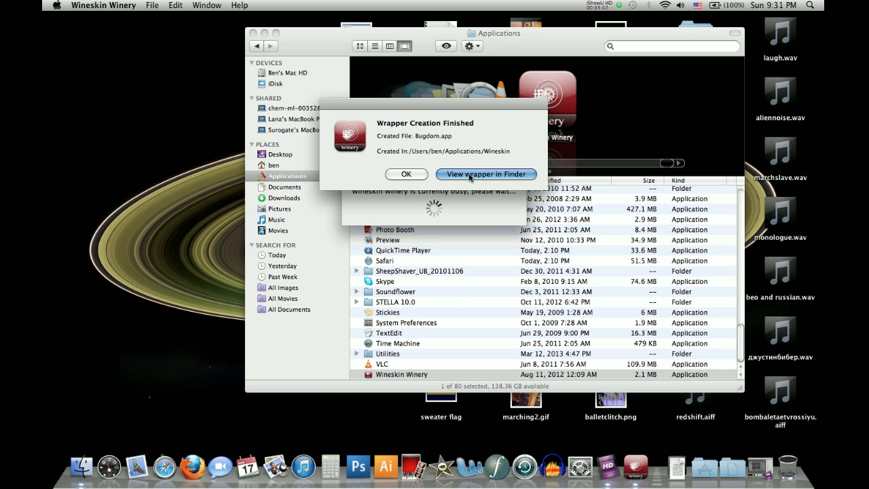
Locate the Bugdom wrapper in Finder under home Applications/Wineskin
{"action": "left_click", "coordinate": [486, 174]}
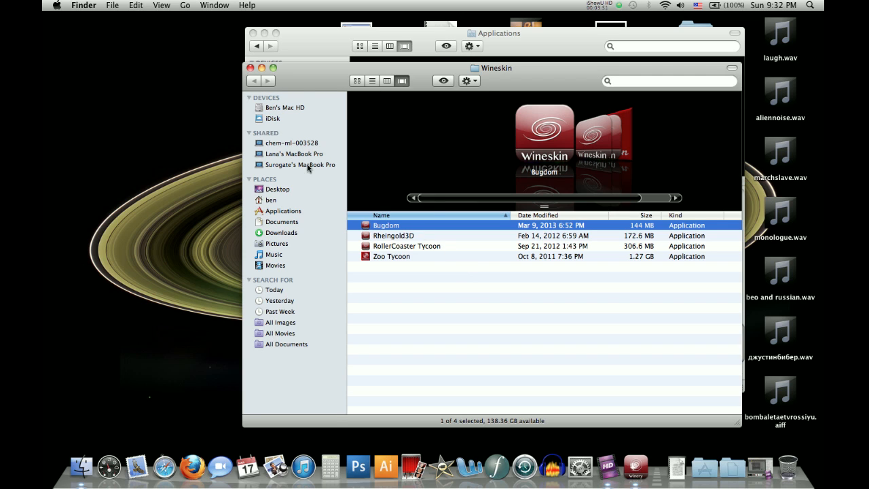
{"action": "mouse_move", "coordinate": [270, 202]}
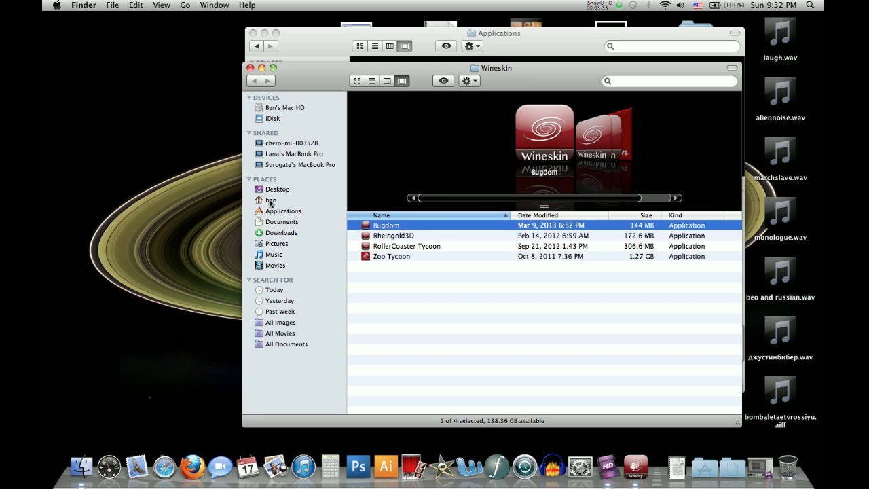
{"action": "left_click", "coordinate": [271, 200]}
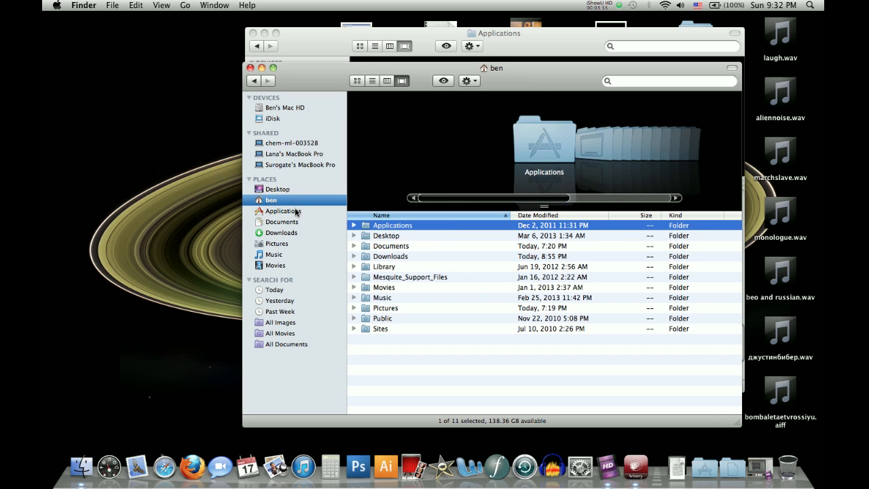
{"action": "mouse_move", "coordinate": [319, 199]}
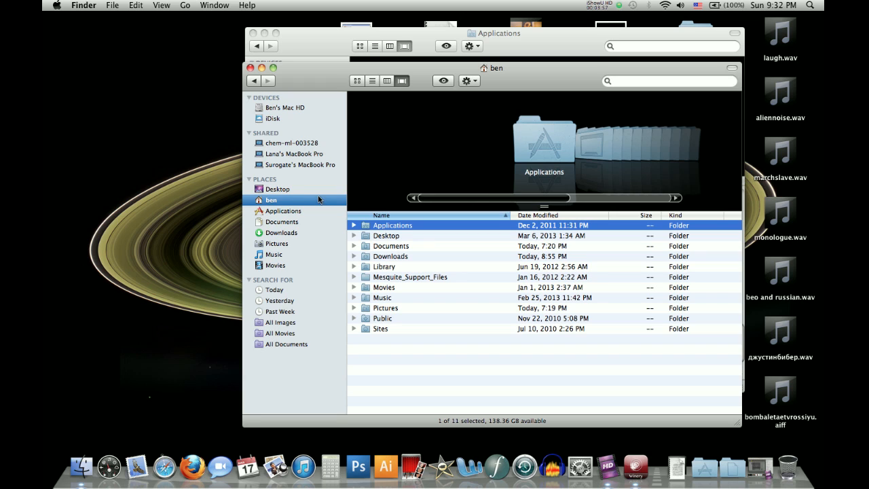
{"action": "mouse_move", "coordinate": [446, 242]}
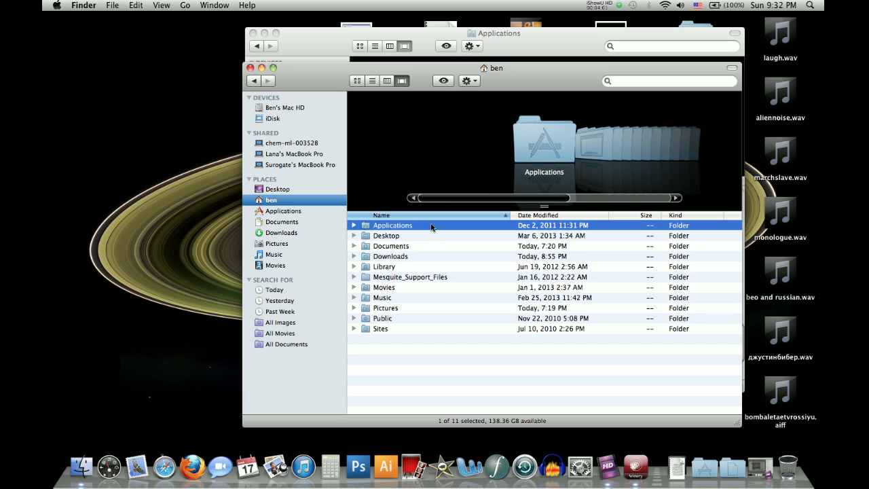
{"action": "double_click", "coordinate": [393, 225]}
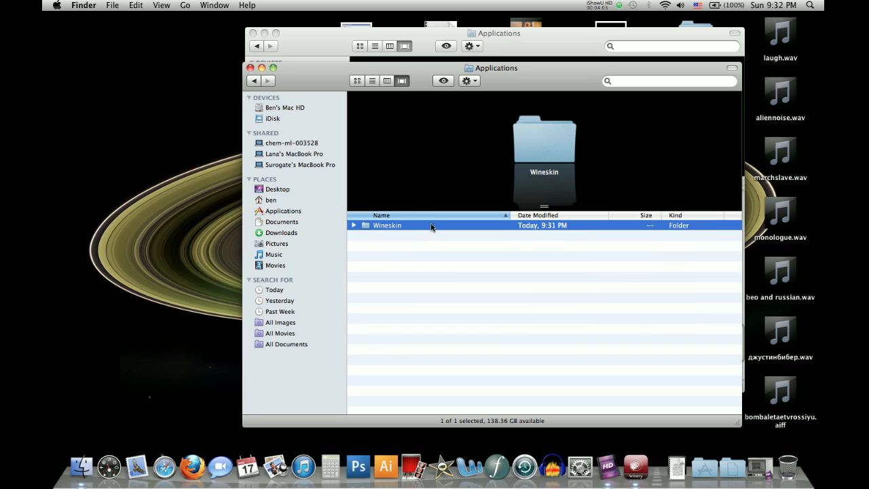
{"action": "double_click", "coordinate": [387, 225]}
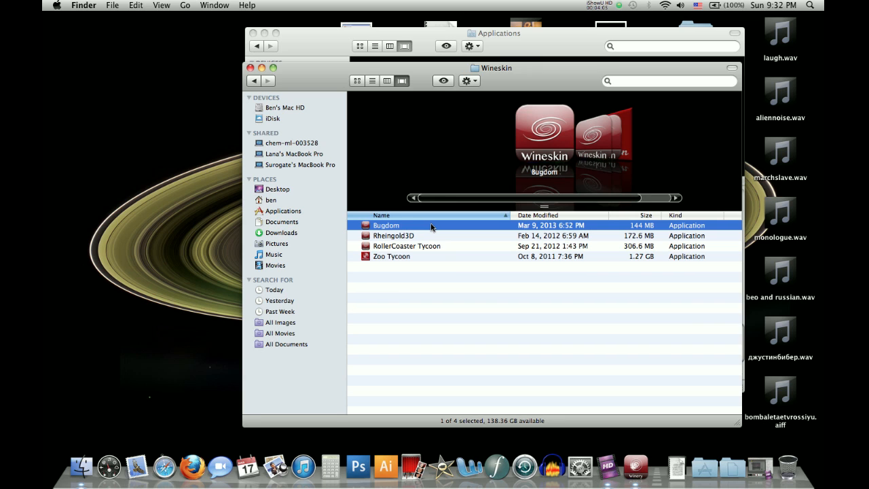
Show Bugdom's package contents and run the Wineskin app inside it
{"action": "right_click", "coordinate": [386, 225]}
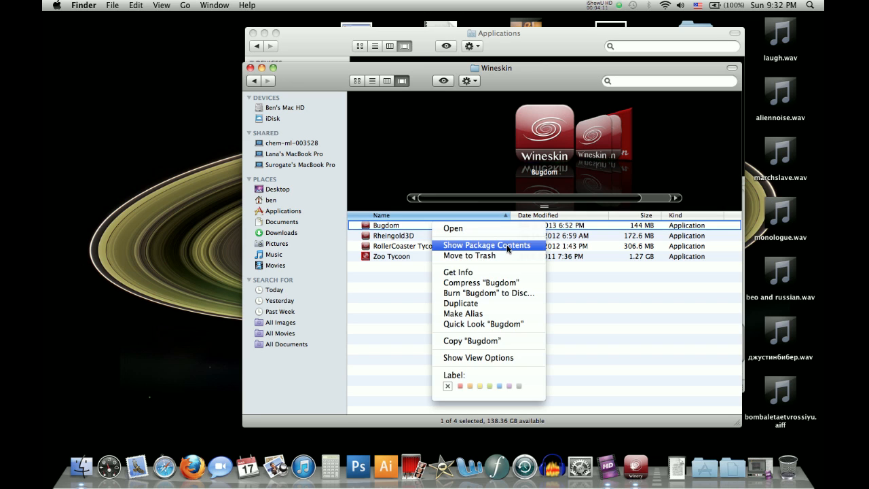
{"action": "left_click", "coordinate": [486, 245]}
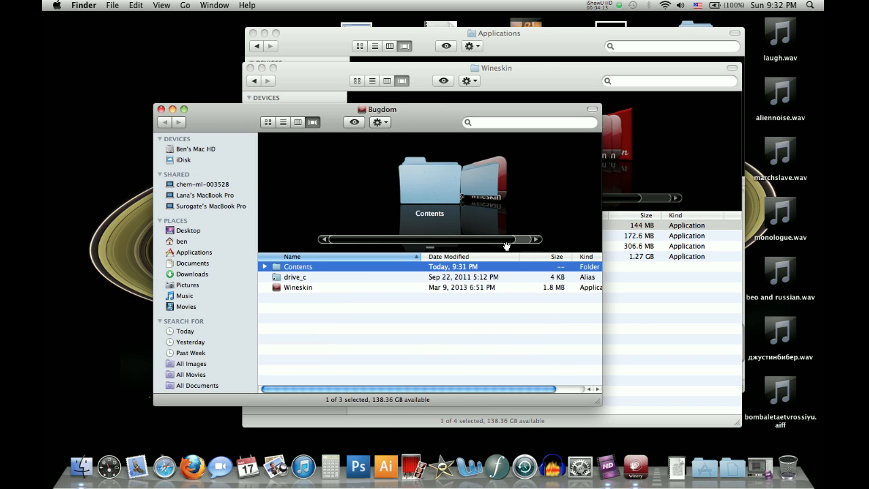
{"action": "mouse_move", "coordinate": [336, 307]}
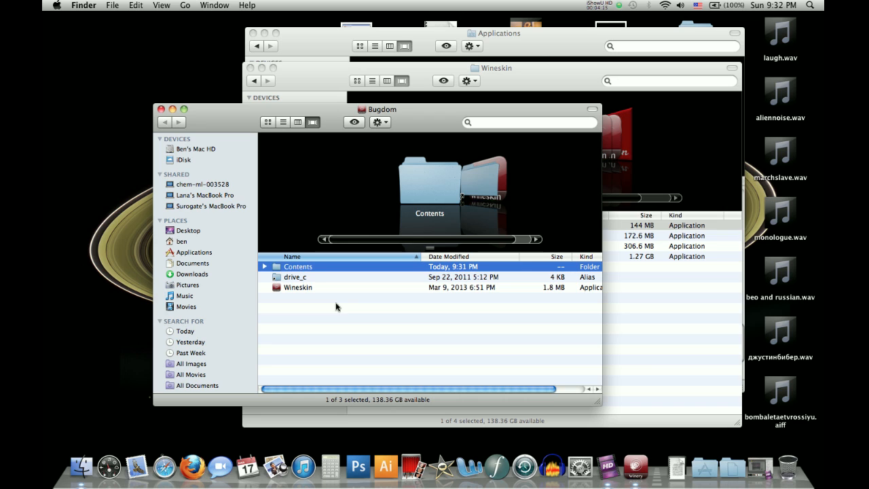
{"action": "mouse_move", "coordinate": [317, 281]}
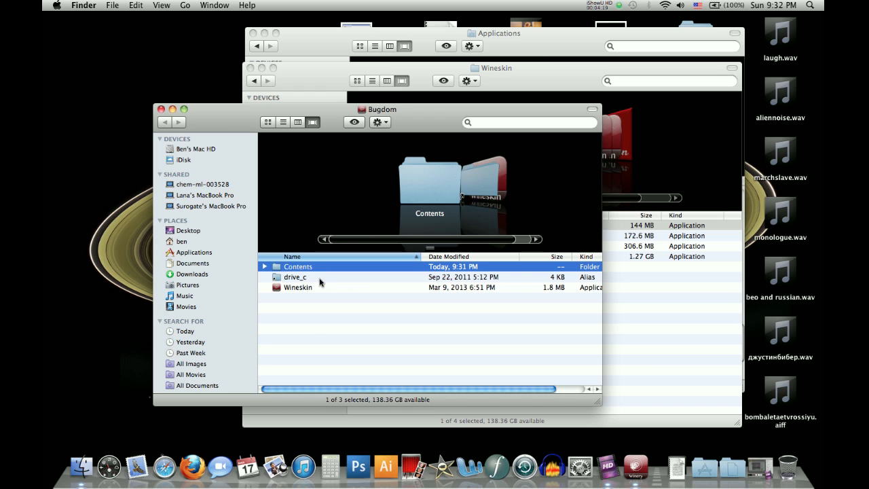
{"action": "mouse_move", "coordinate": [343, 280]}
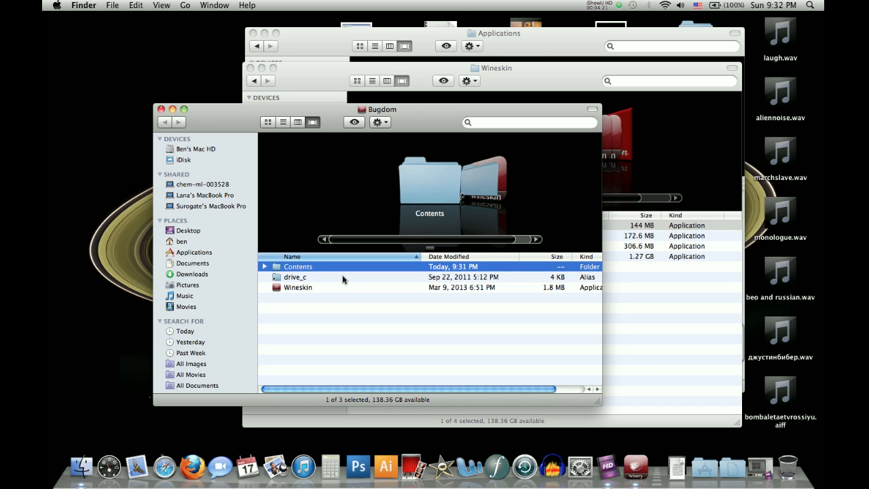
{"action": "mouse_move", "coordinate": [340, 288]}
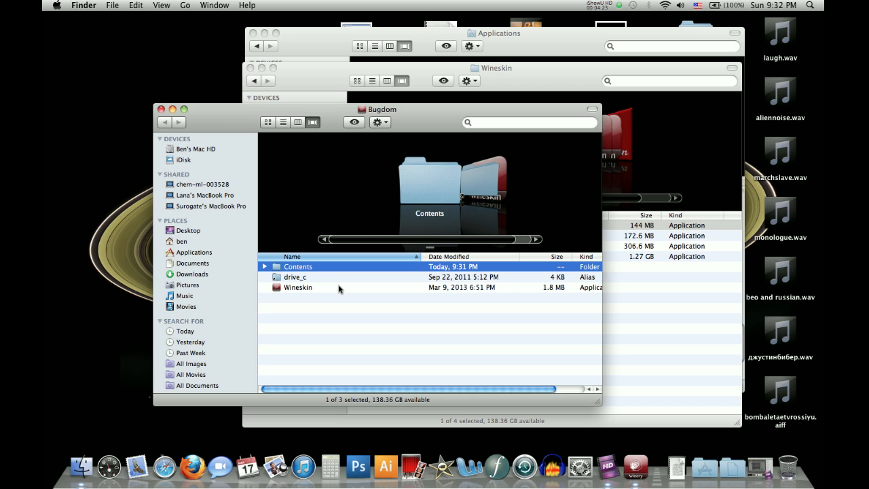
{"action": "left_click", "coordinate": [297, 288]}
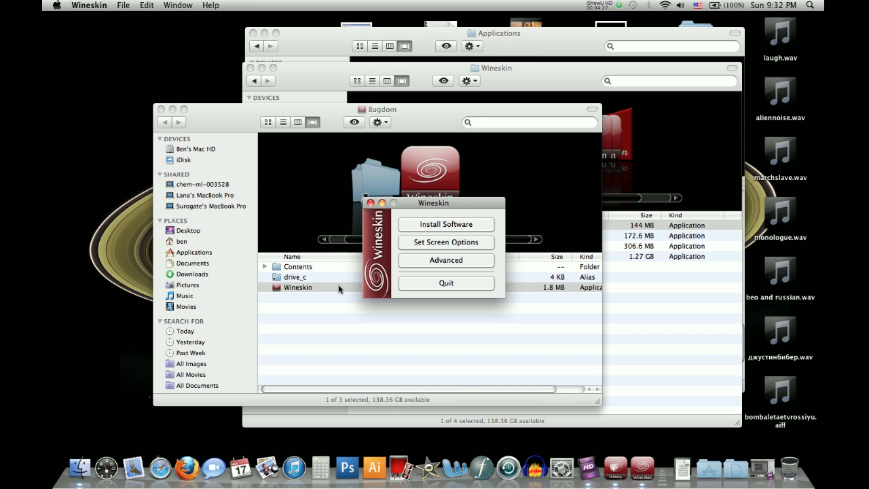
{"action": "mouse_move", "coordinate": [446, 224]}
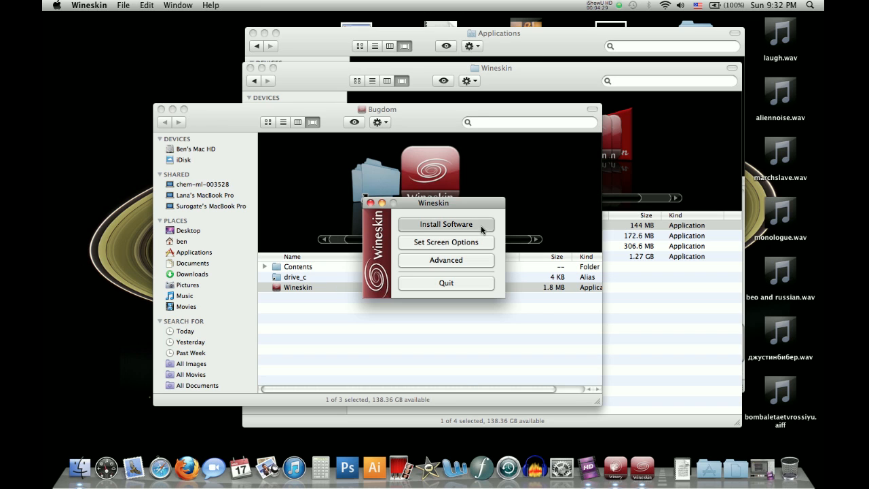
Install software by choosing bugdom_install.exe from Downloads as the setup executable
{"action": "left_click", "coordinate": [446, 224]}
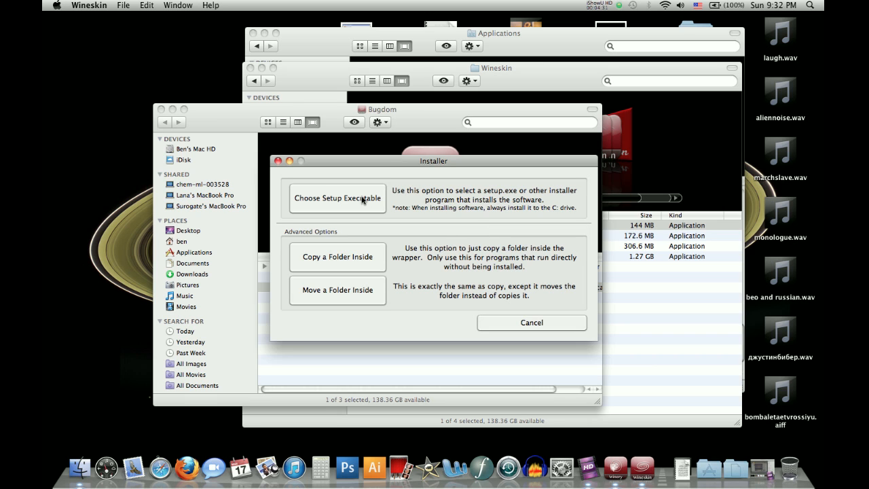
{"action": "left_click", "coordinate": [337, 198]}
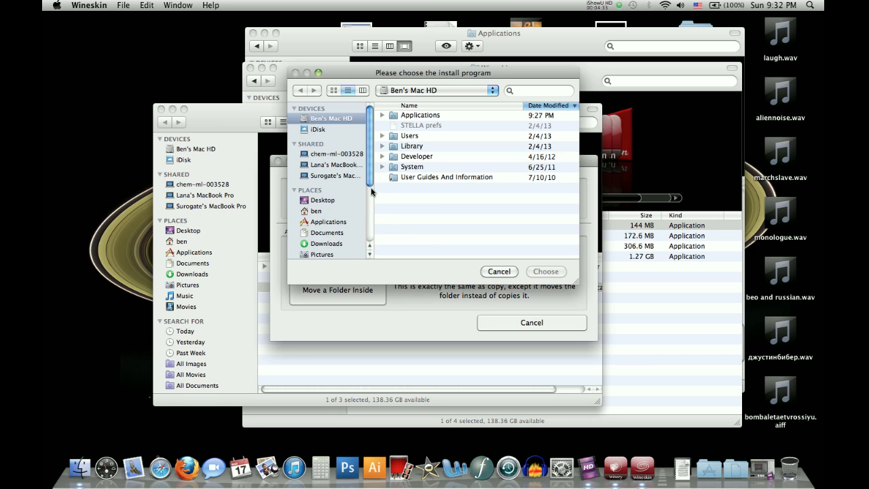
{"action": "left_click", "coordinate": [327, 243]}
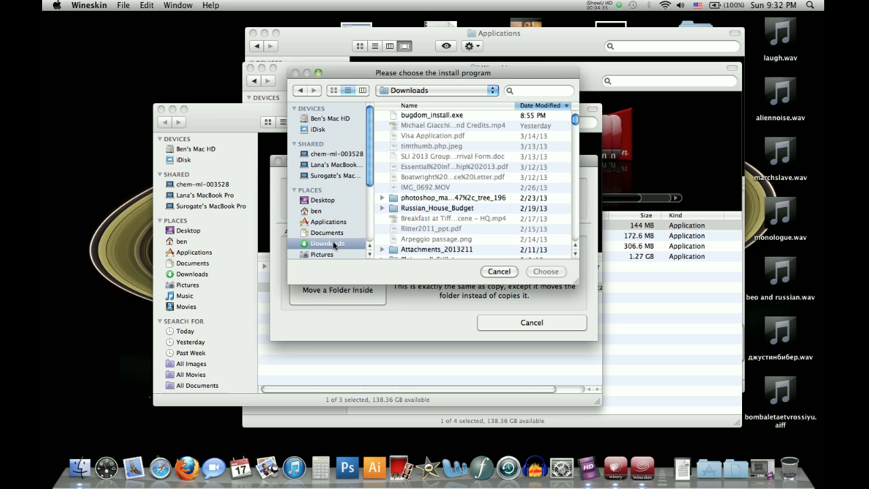
{"action": "mouse_move", "coordinate": [469, 117]}
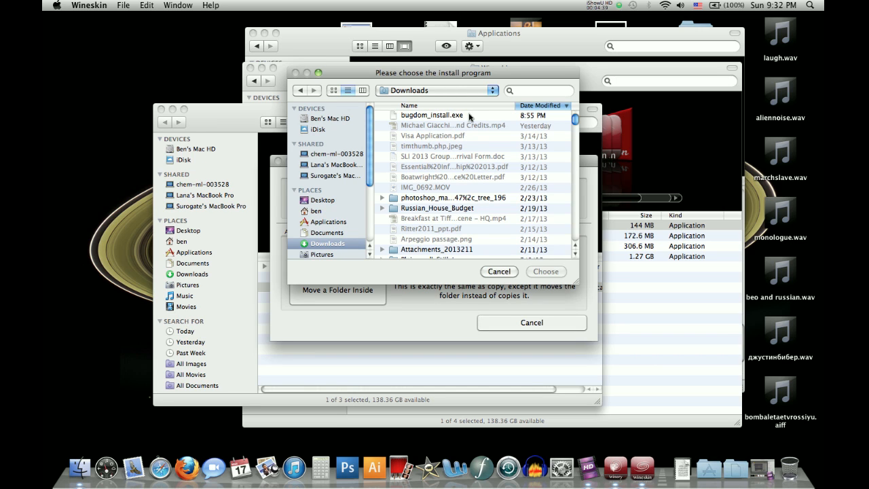
{"action": "left_click", "coordinate": [545, 270]}
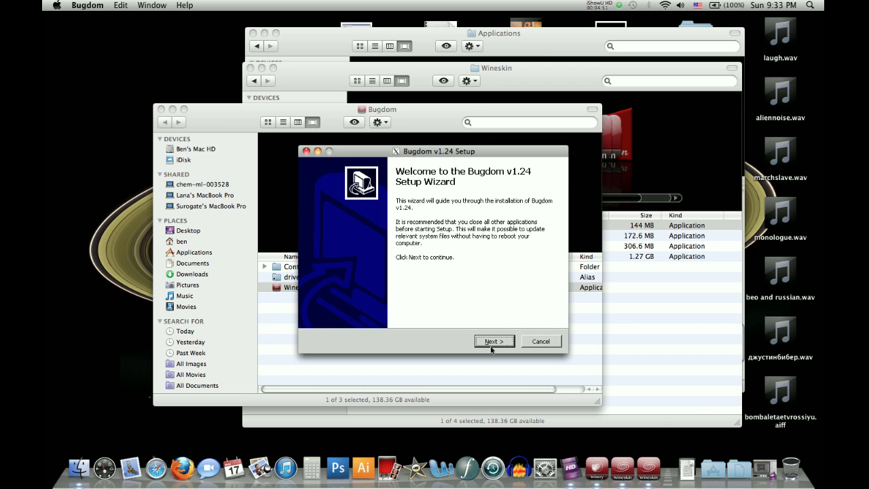
Install Bugdom v1.24 to C:\Program Files\Ideas From the Deep\Bugdom without showing the readme
{"action": "left_click", "coordinate": [494, 341]}
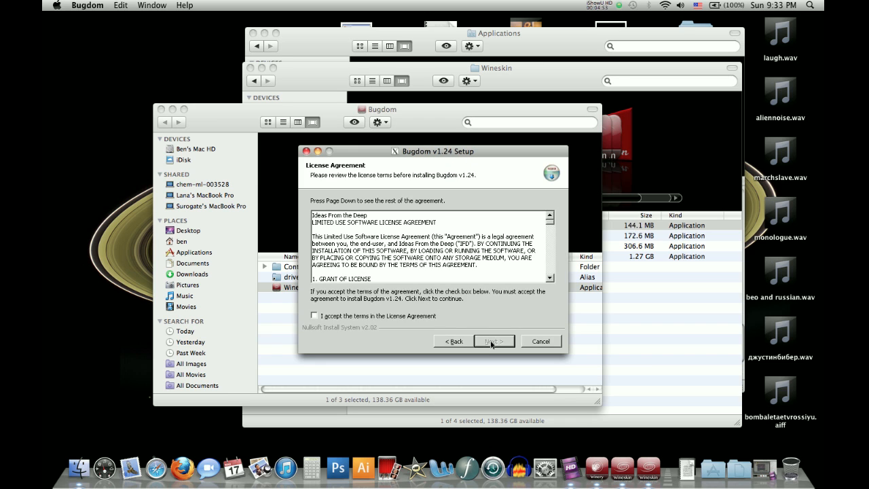
{"action": "left_click", "coordinate": [493, 341]}
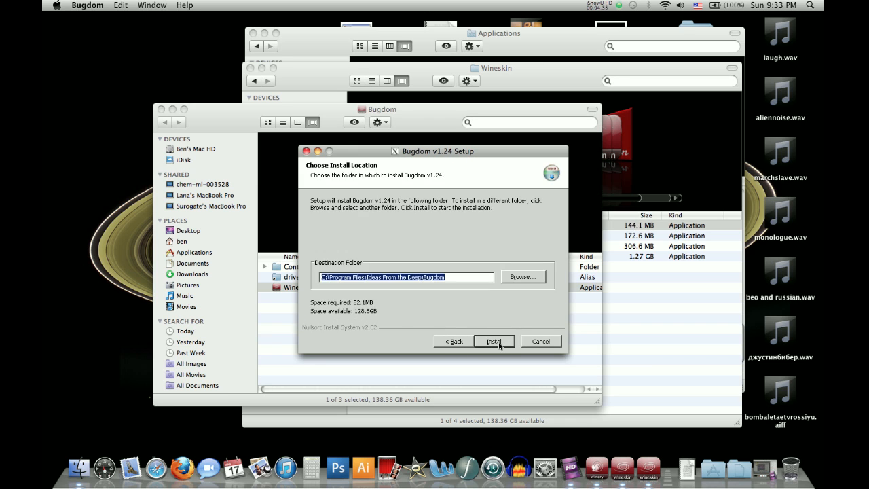
{"action": "mouse_move", "coordinate": [496, 338]}
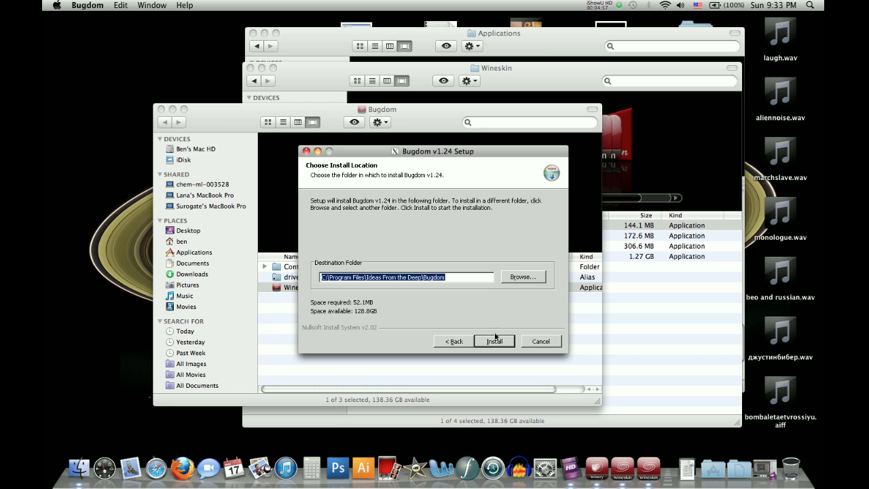
{"action": "mouse_move", "coordinate": [362, 294]}
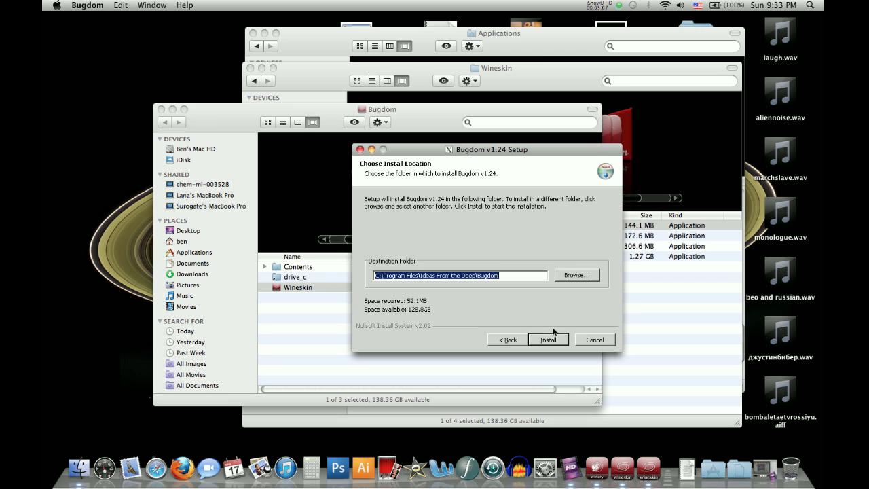
{"action": "left_click", "coordinate": [547, 339]}
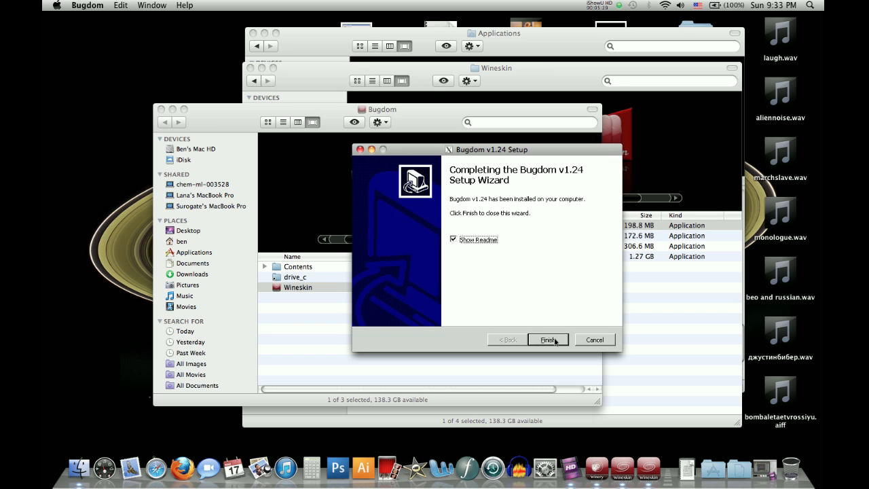
{"action": "left_click", "coordinate": [453, 239]}
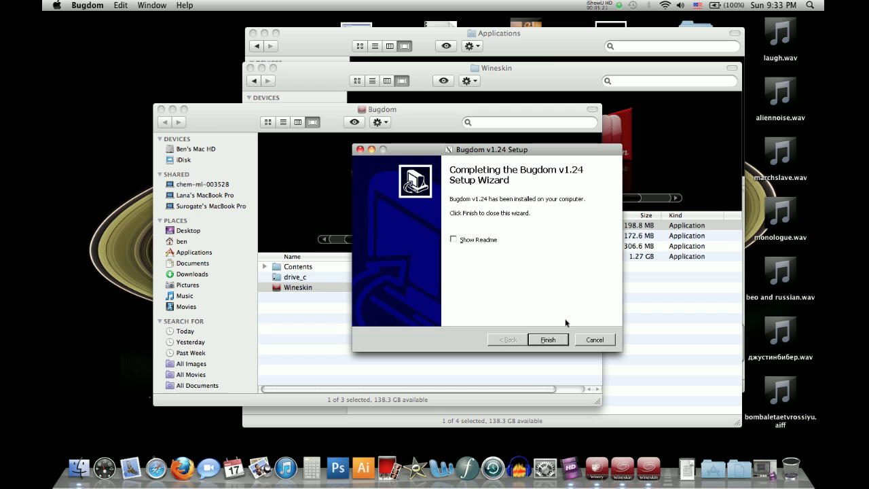
{"action": "left_click", "coordinate": [547, 339]}
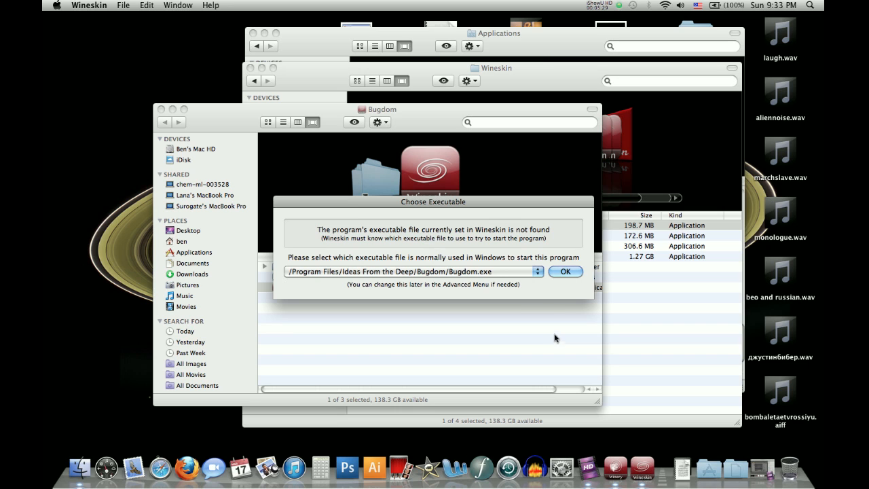
Choose /Program Files/Ideas From the Deep/Bugdom/Bugdom.exe as the wrapper's executable
{"action": "left_click", "coordinate": [408, 271]}
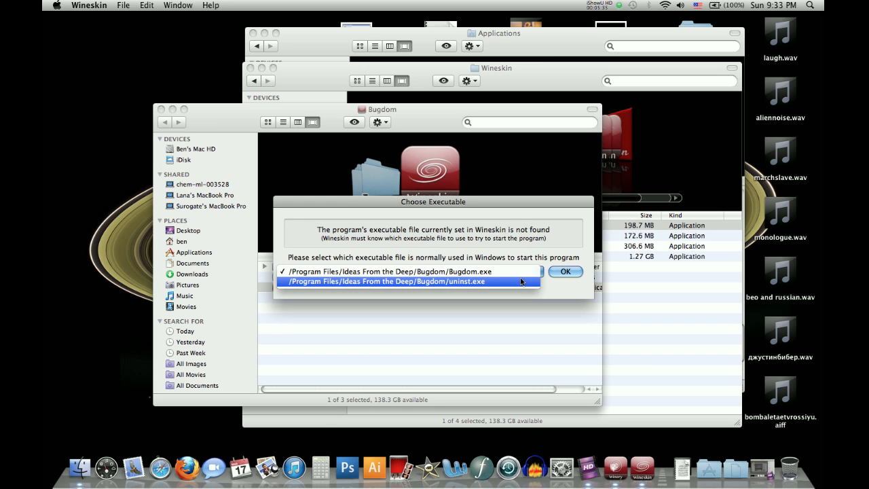
{"action": "left_click", "coordinate": [408, 271]}
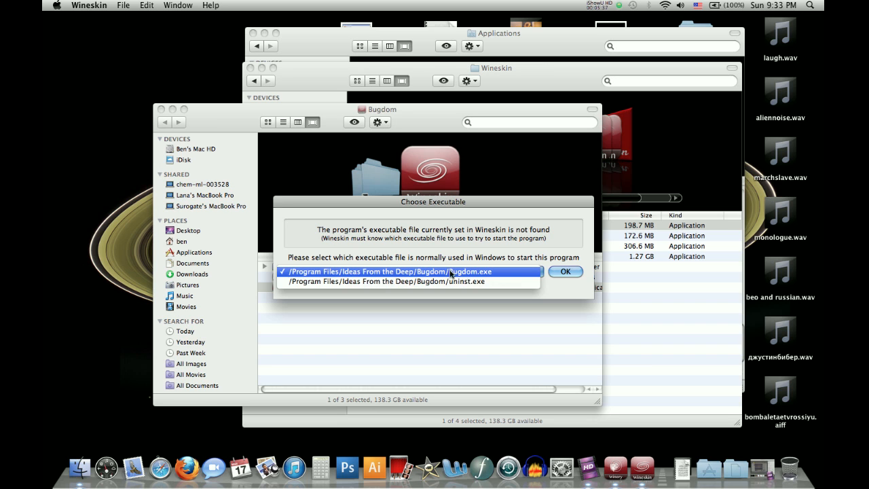
{"action": "left_click", "coordinate": [408, 271]}
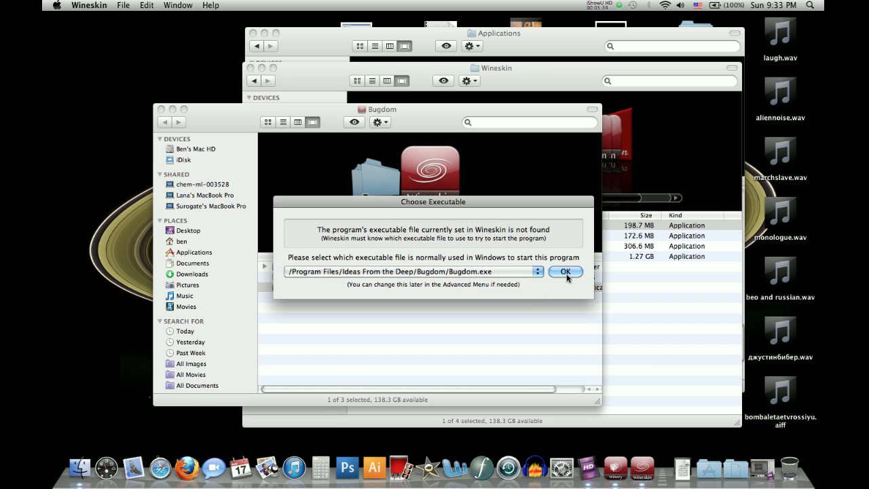
{"action": "left_click", "coordinate": [564, 271]}
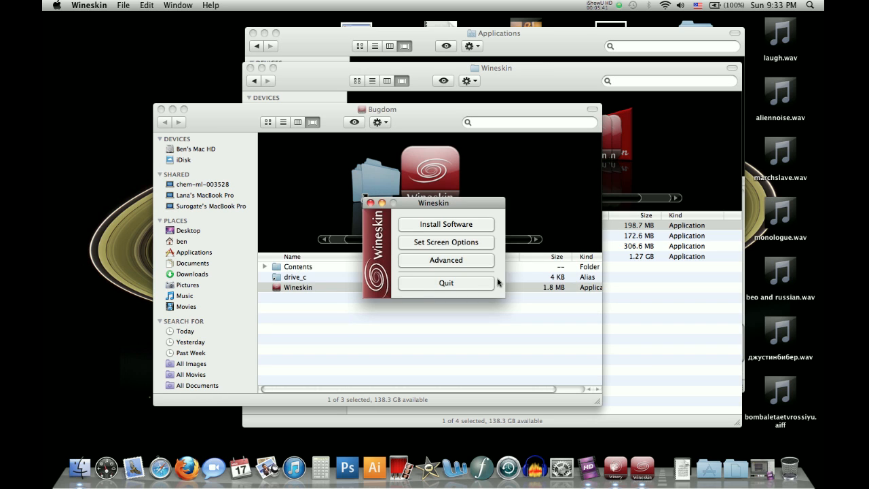
{"action": "mouse_move", "coordinate": [455, 251]}
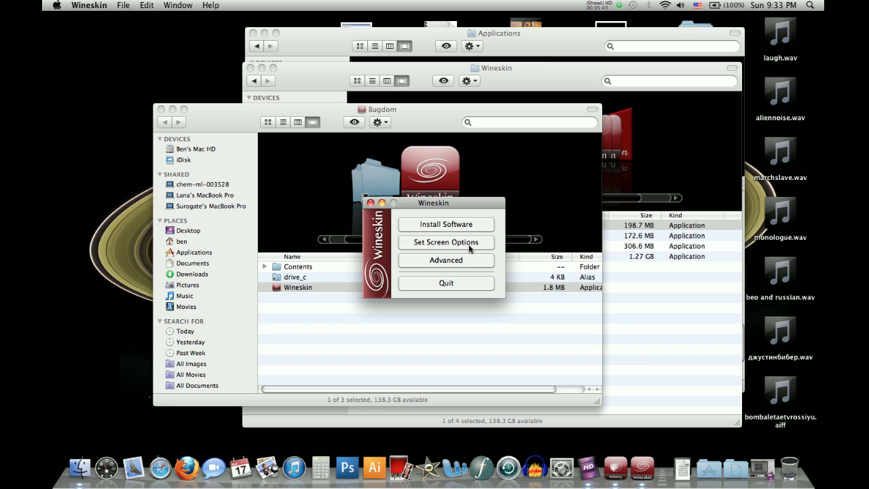
Review the wrapper's Screen Options, close them unchanged, and quit Wineskin
{"action": "left_click", "coordinate": [446, 242]}
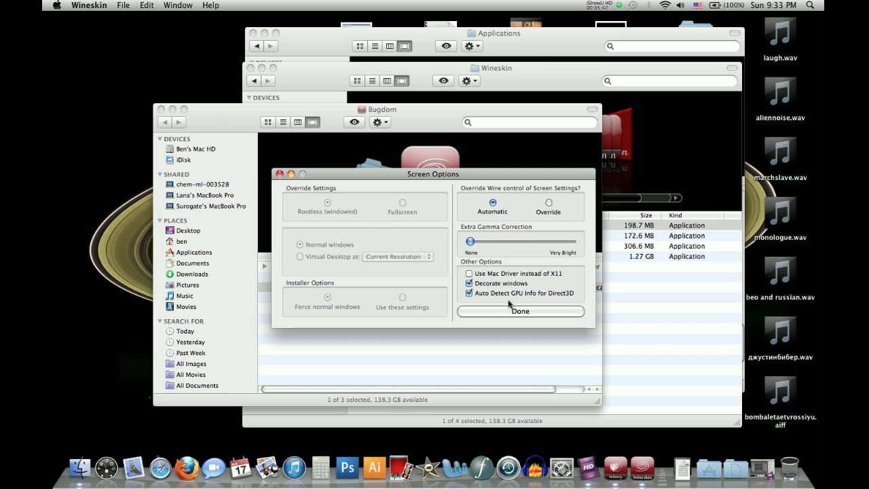
{"action": "mouse_move", "coordinate": [485, 320]}
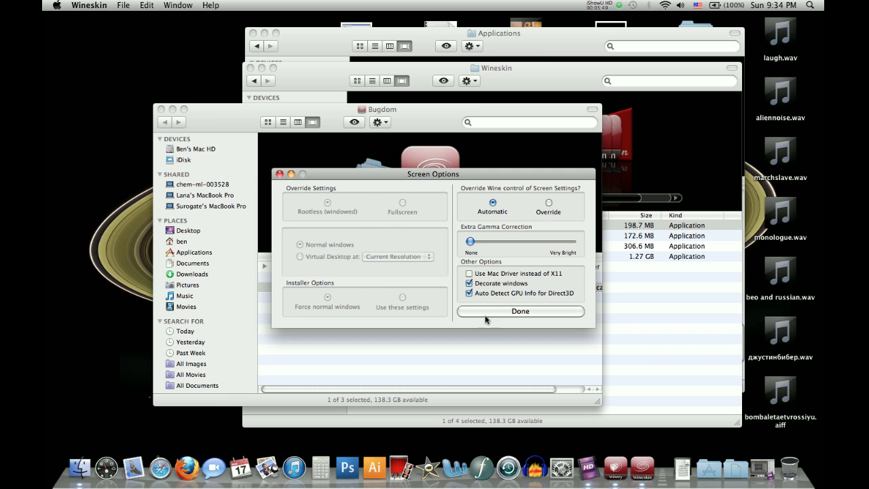
{"action": "left_click", "coordinate": [520, 311]}
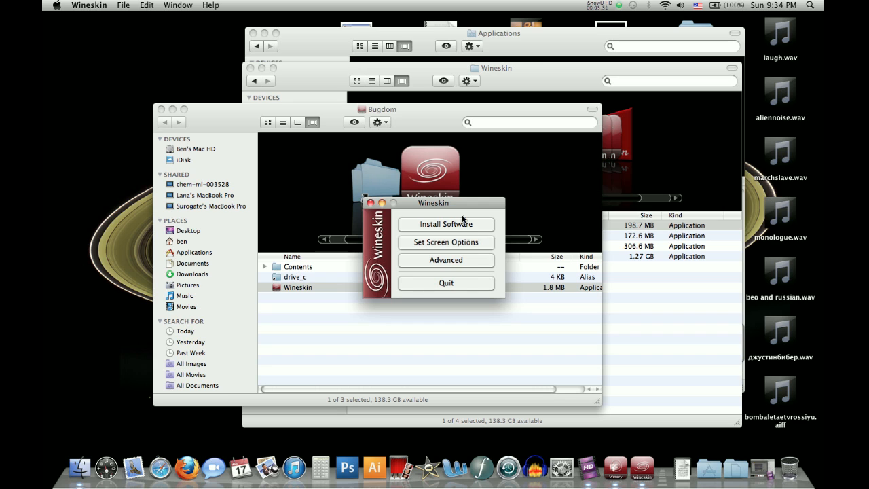
{"action": "mouse_move", "coordinate": [472, 284]}
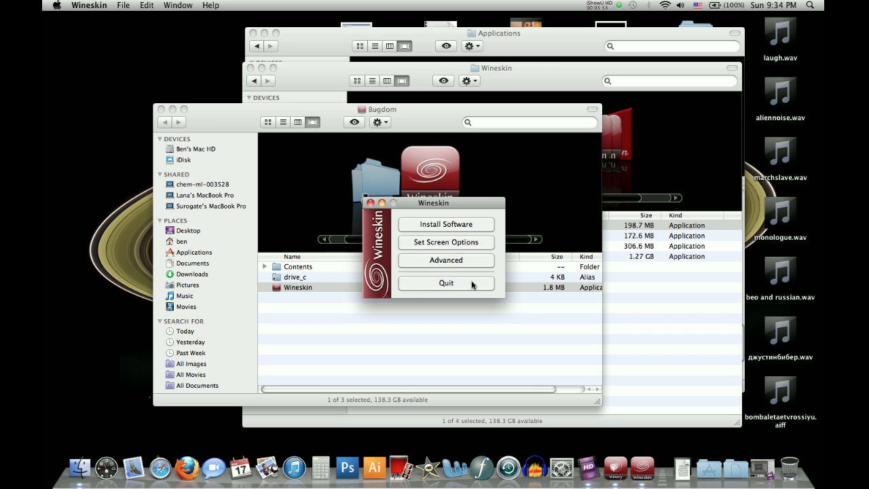
{"action": "left_click", "coordinate": [445, 282]}
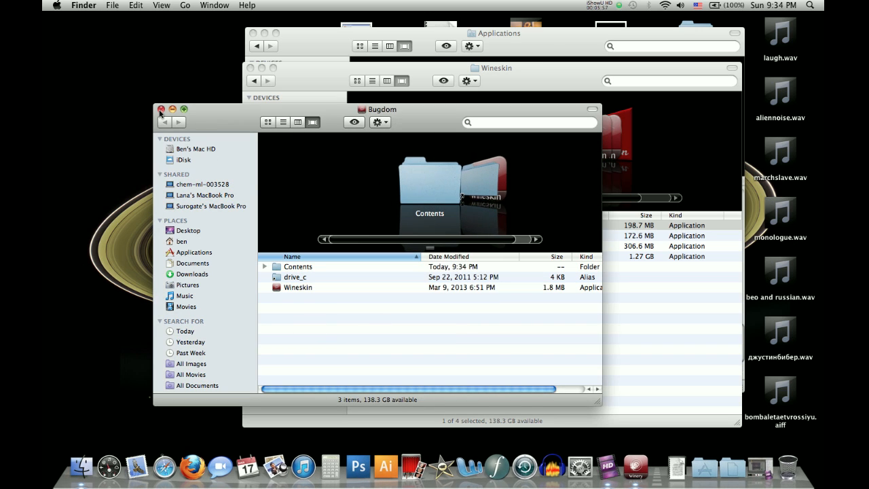
Close the Bugdom wrapper's package contents window in Finder
{"action": "left_click", "coordinate": [162, 109]}
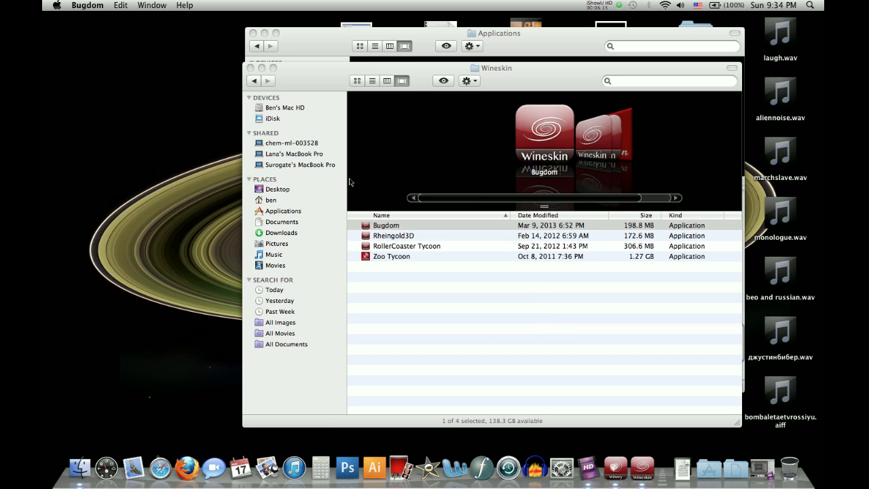
{"action": "mouse_move", "coordinate": [316, 78]}
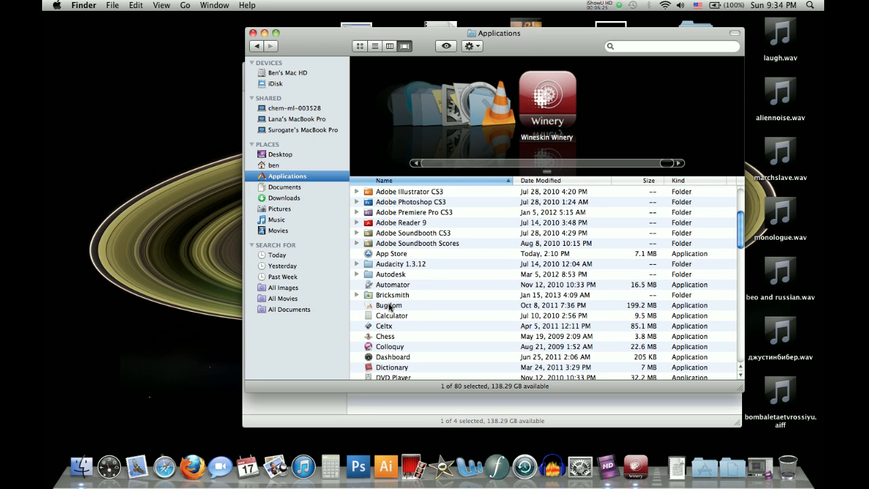
Launch Bugdom from the Applications list, then return to the Applications window
{"action": "left_click", "coordinate": [389, 305]}
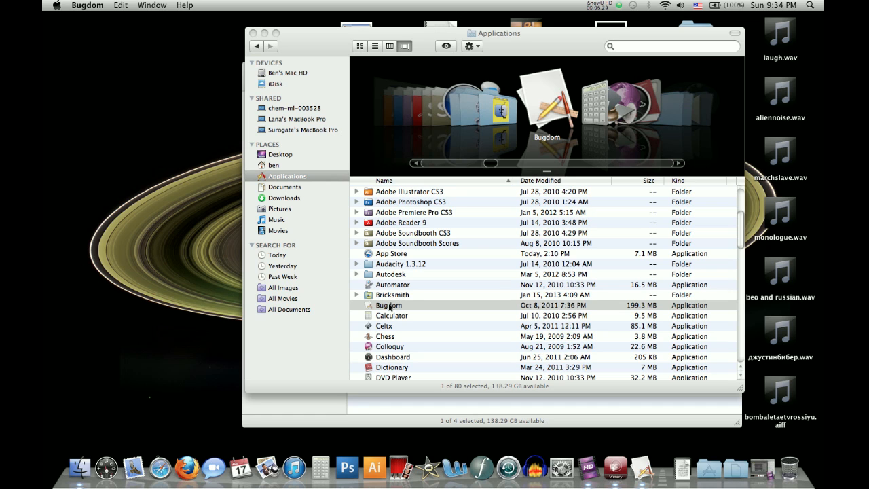
{"action": "double_click", "coordinate": [389, 305]}
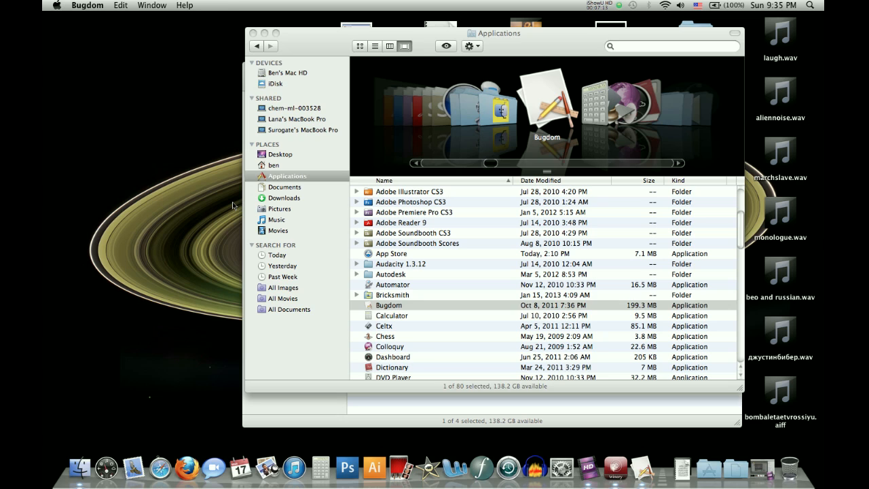
{"action": "left_click", "coordinate": [407, 305]}
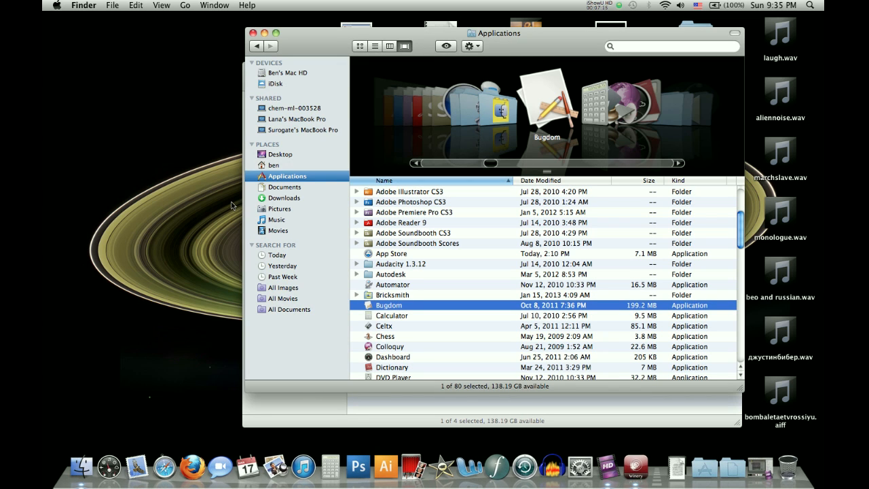